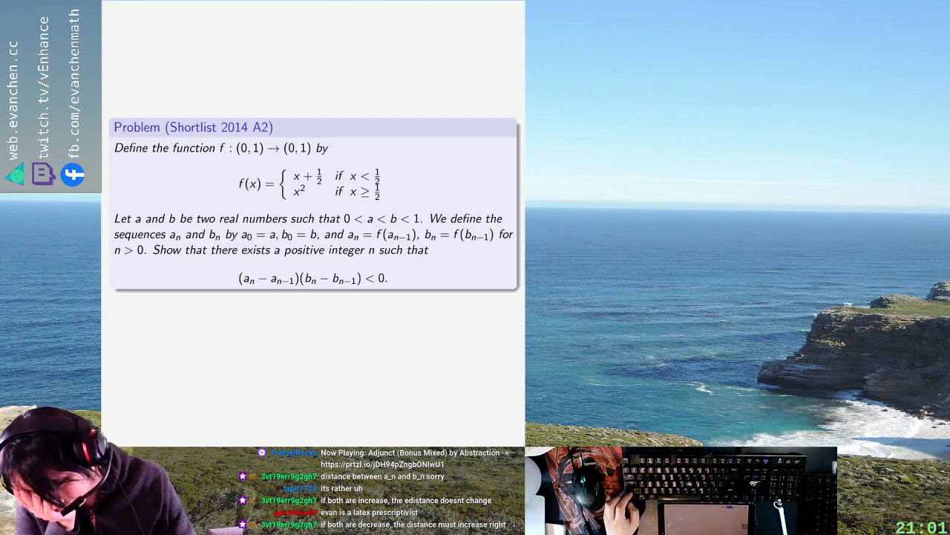
scroll(down, 3)
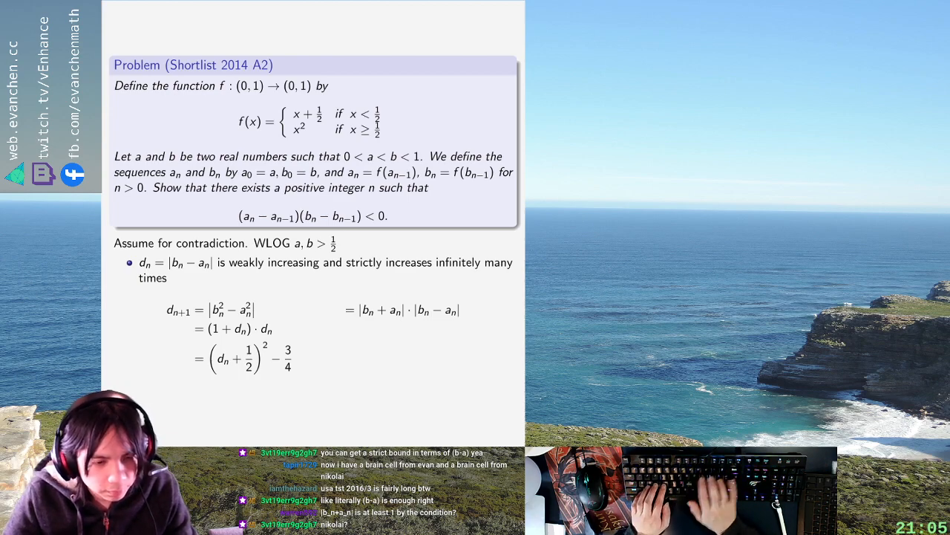
scroll(down, 3)
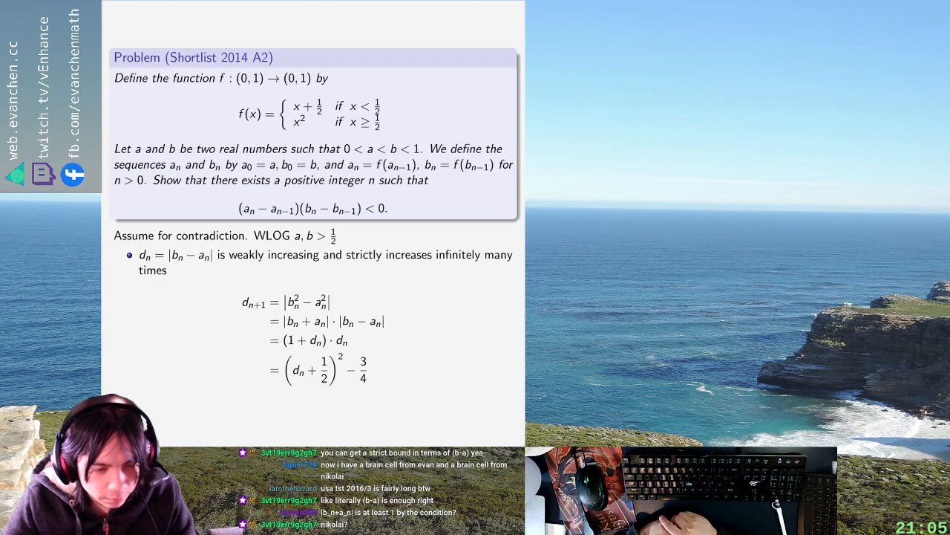